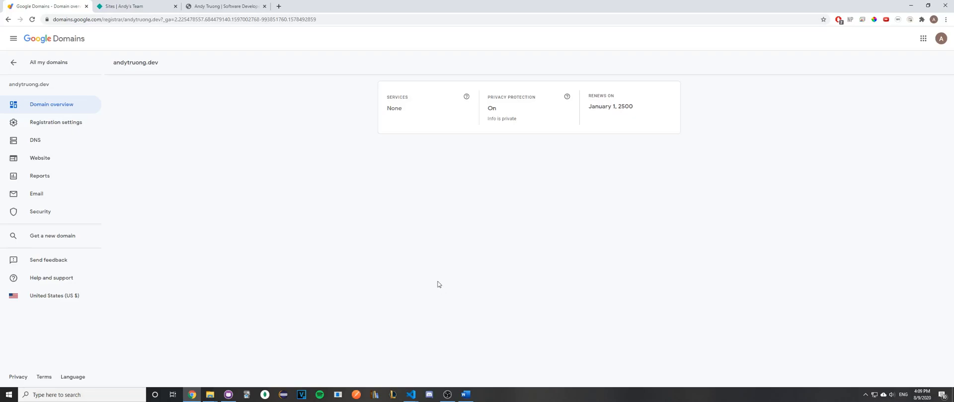
mouse_move(440, 287)
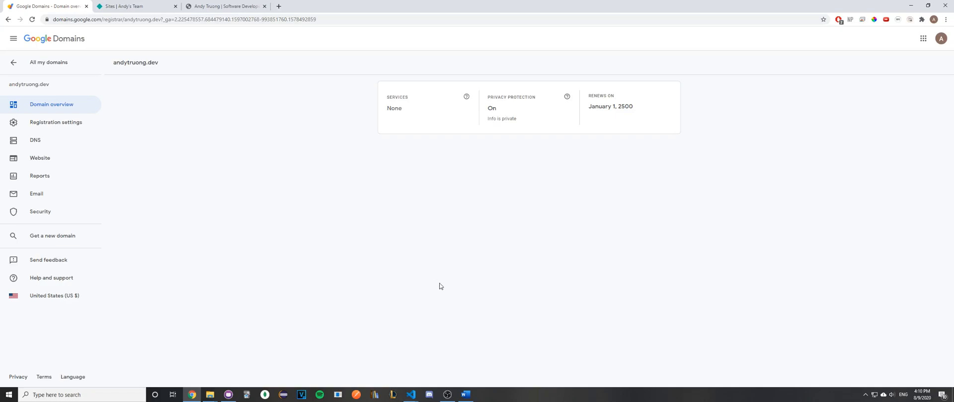
- Review the andytruong.dev overview and the domain-pointing note, then view Netlify's team sites
left_click(466, 396)
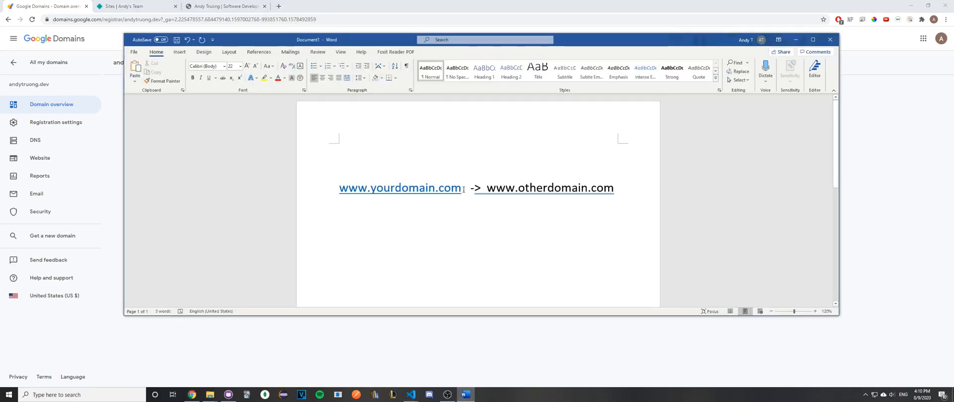
double_click(399, 188)
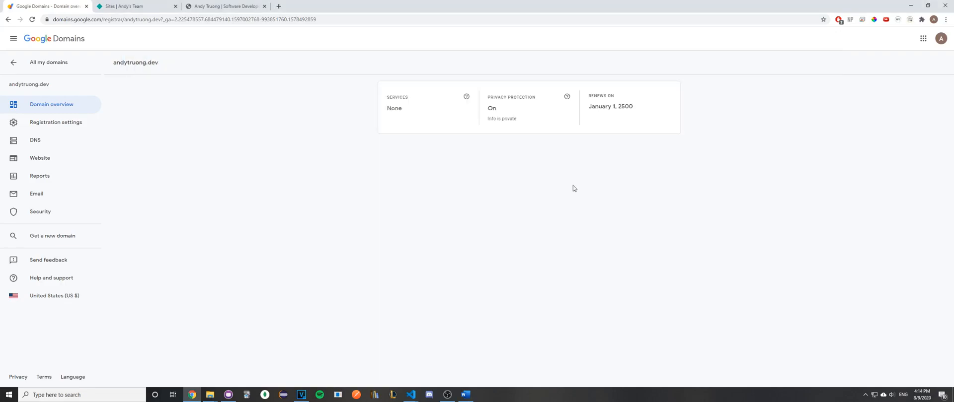
mouse_move(565, 188)
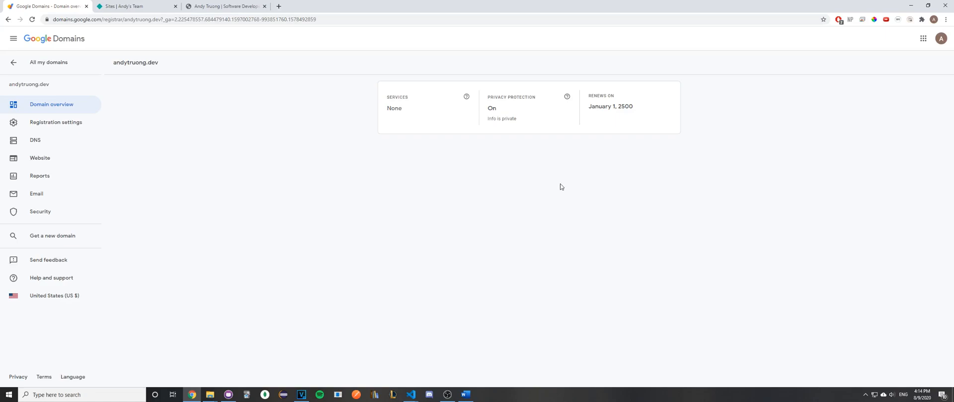
mouse_move(563, 187)
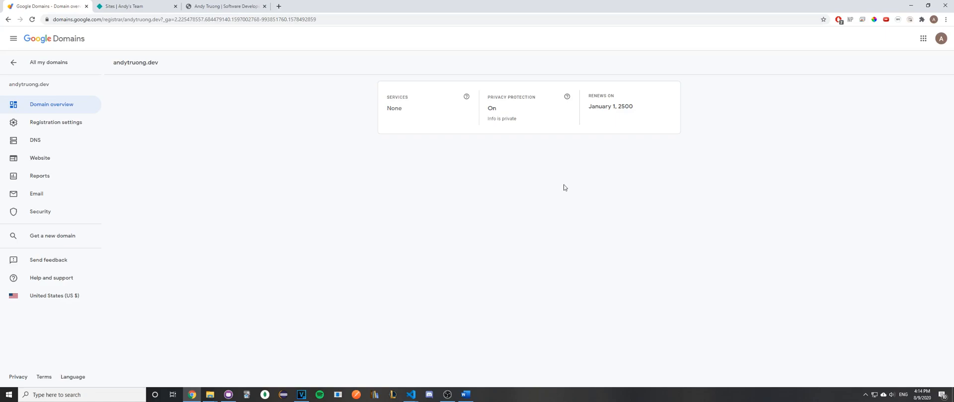
left_click(127, 6)
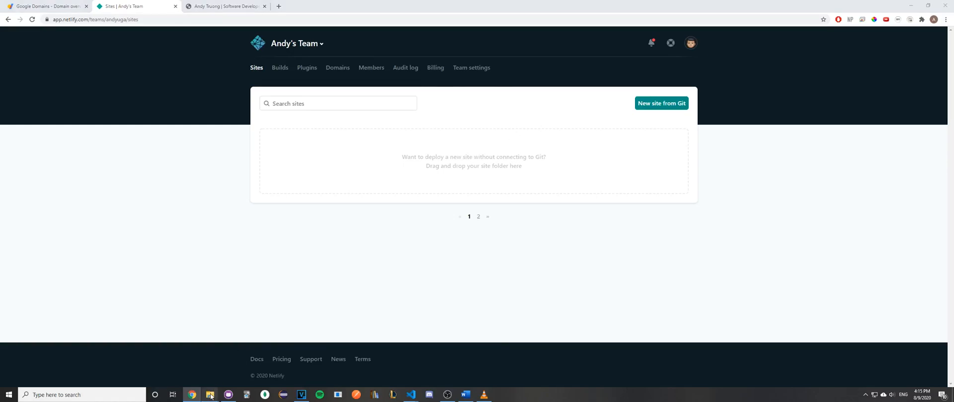
- Open vibrant-bose-0c2893 and load its portfolio page at the netlify.app address
left_click(210, 395)
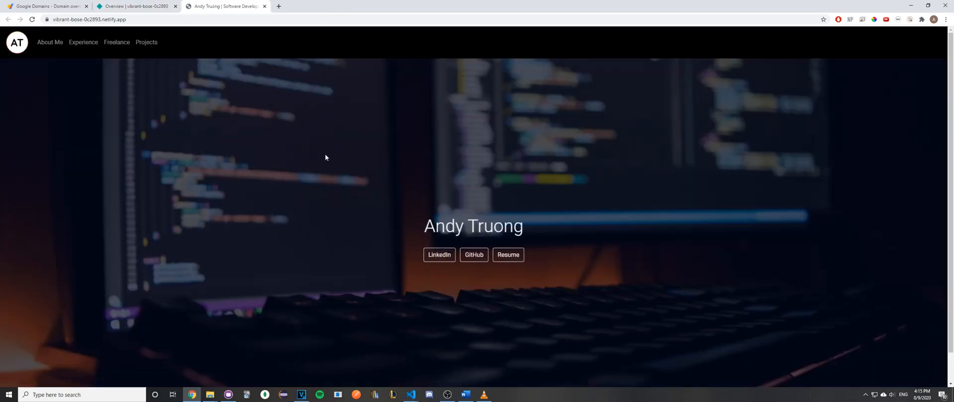
mouse_move(464, 190)
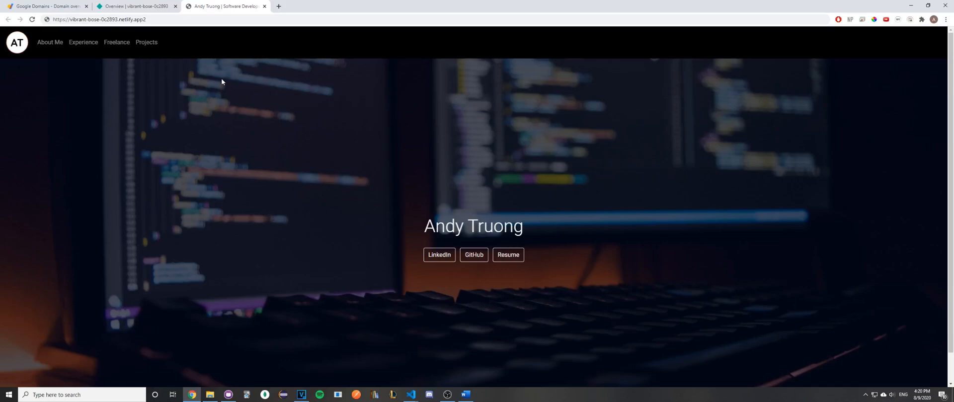
mouse_move(170, 29)
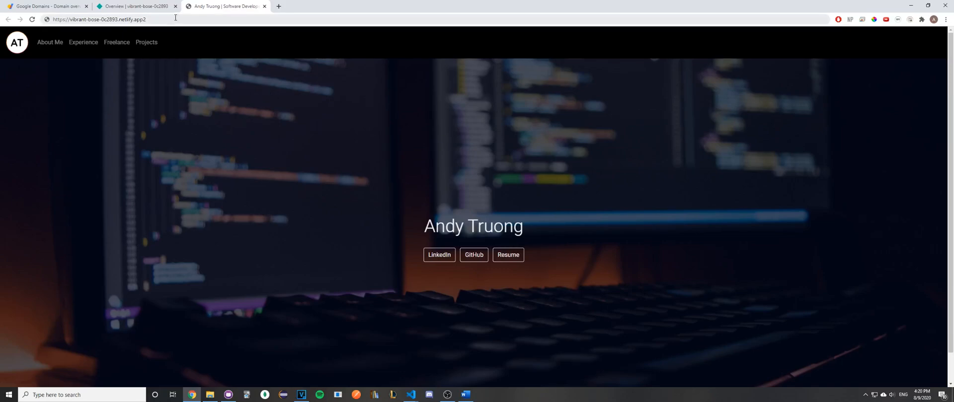
left_click(99, 19)
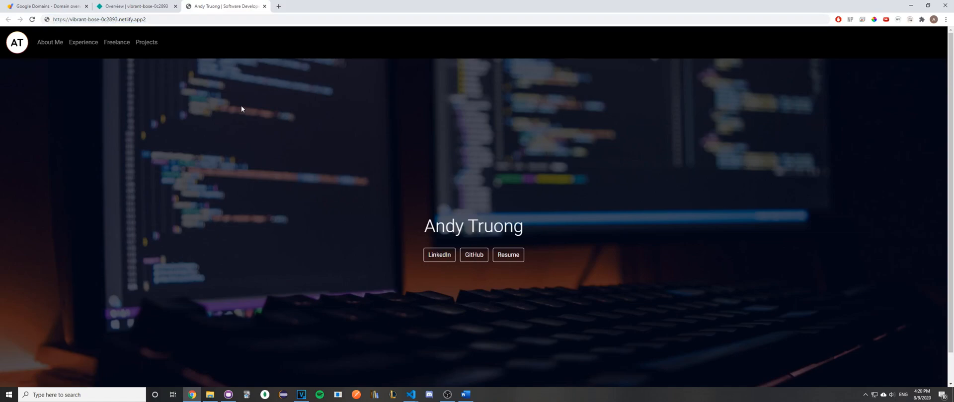
mouse_move(588, 174)
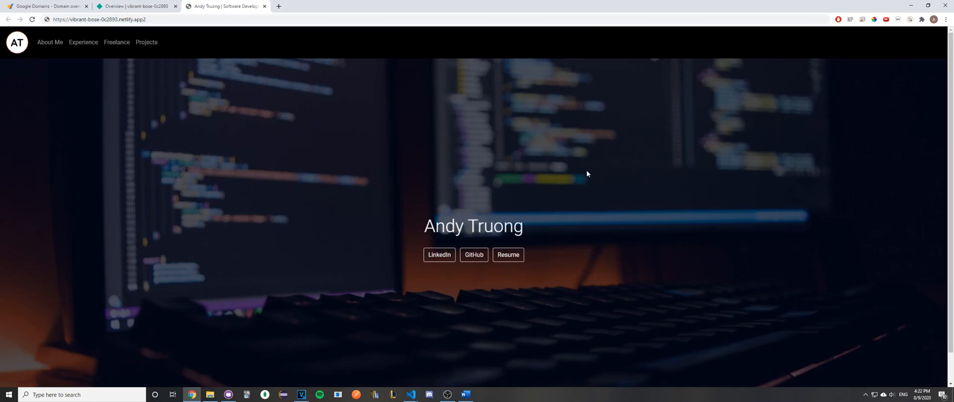
- Open the site's Domain settings, listing only the default netlify.app subdomain
left_click(135, 6)
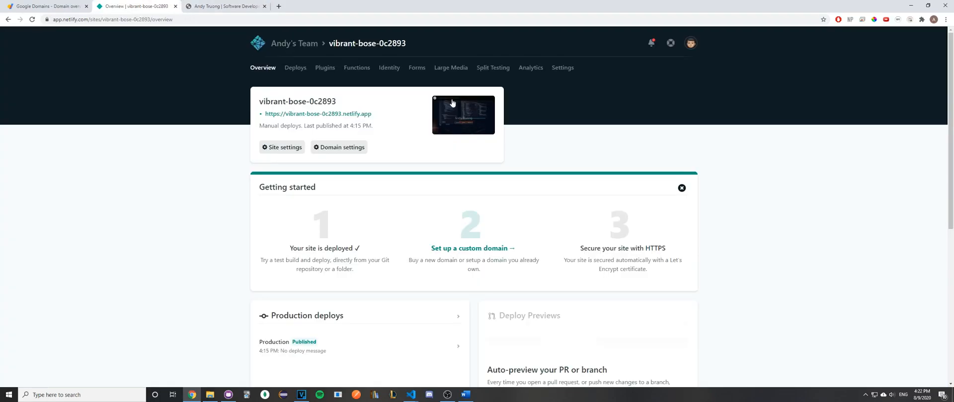
mouse_move(262, 67)
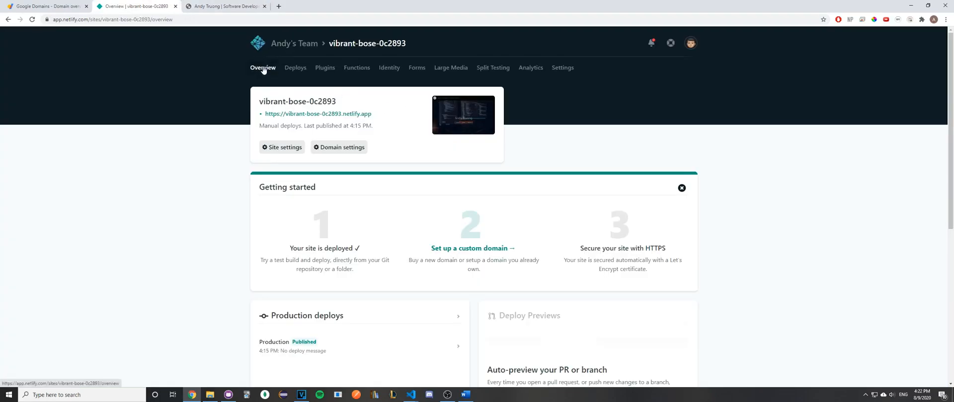
left_click(338, 147)
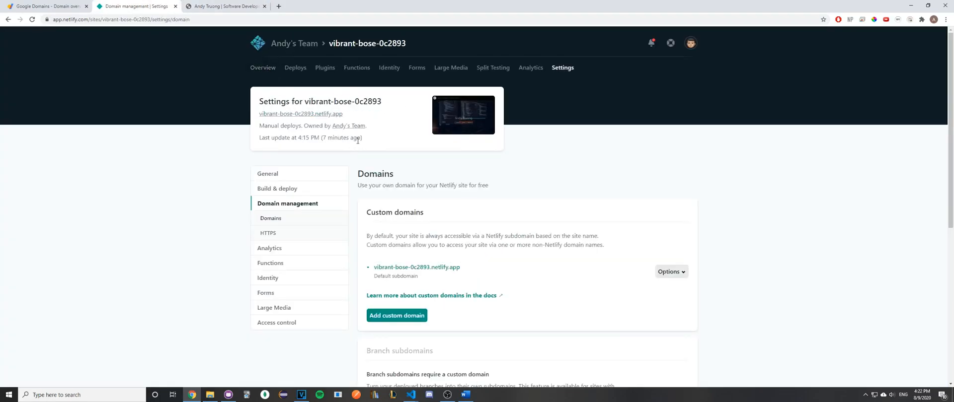
scroll("down", 3)
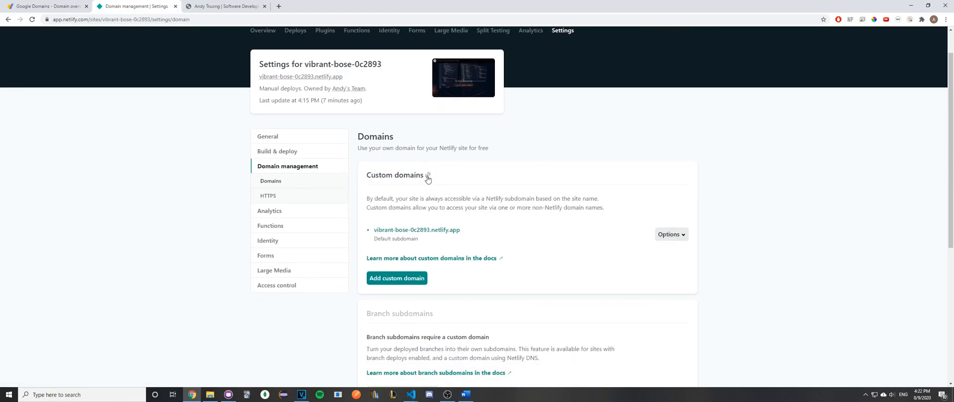
left_click(396, 278)
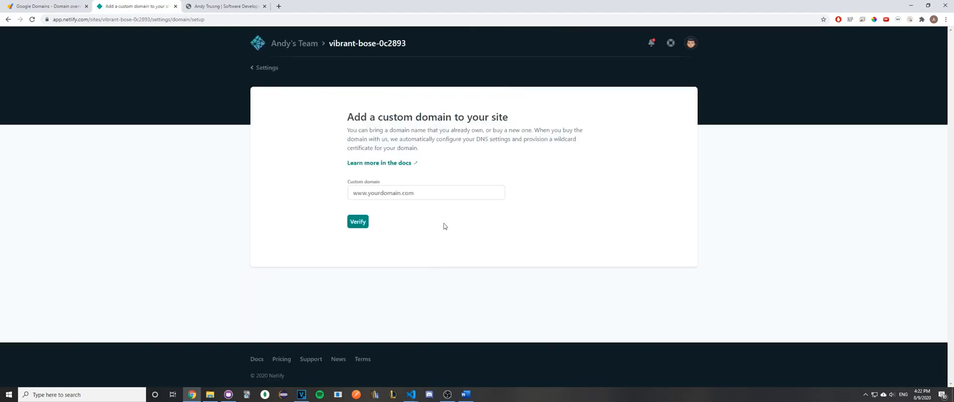
left_click(426, 193)
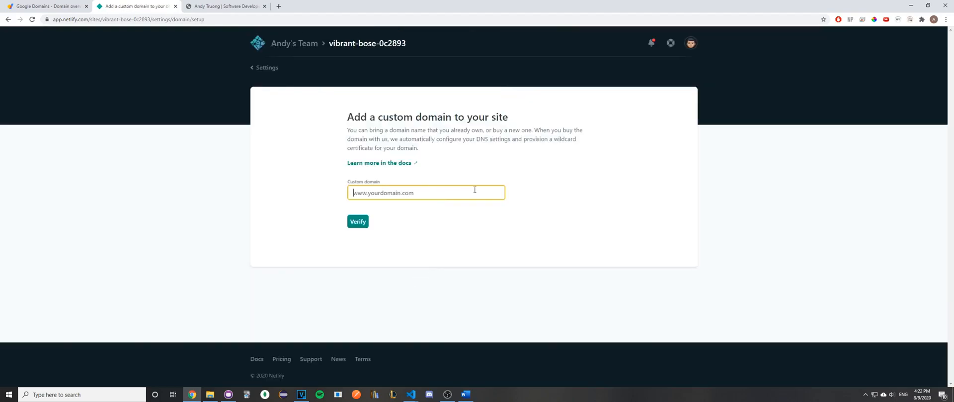
left_click(358, 221)
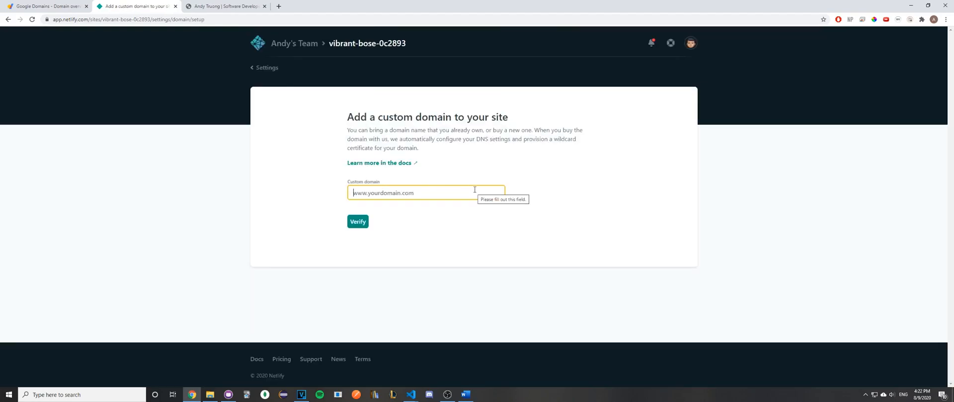
type("www.andytruong.dev")
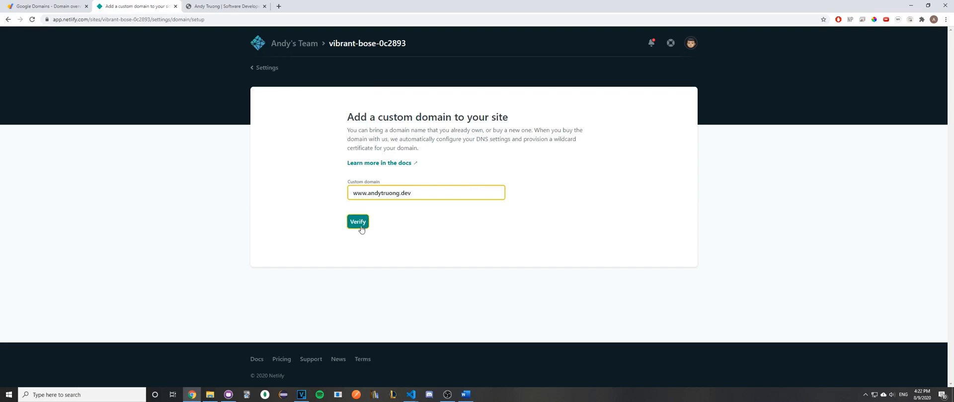
left_click(358, 222)
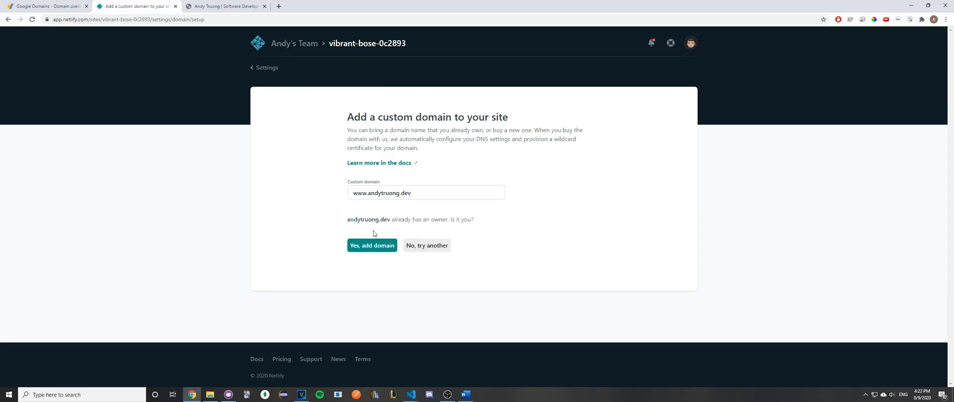
left_click_drag(347, 220, 474, 220)
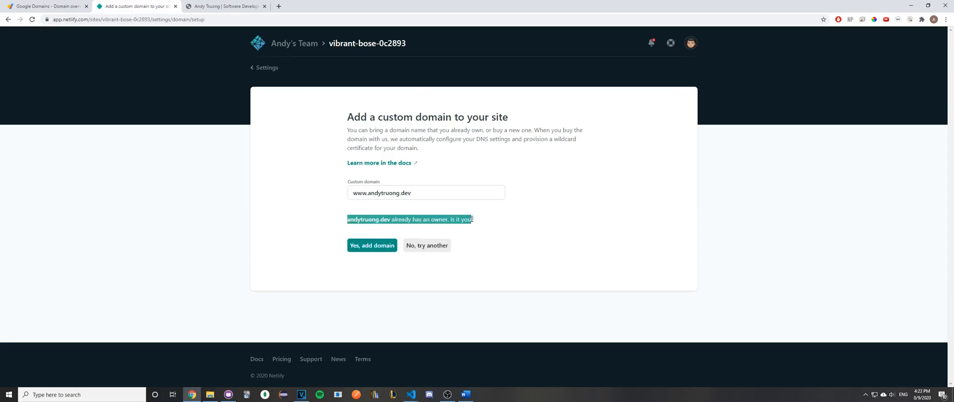
left_click(372, 246)
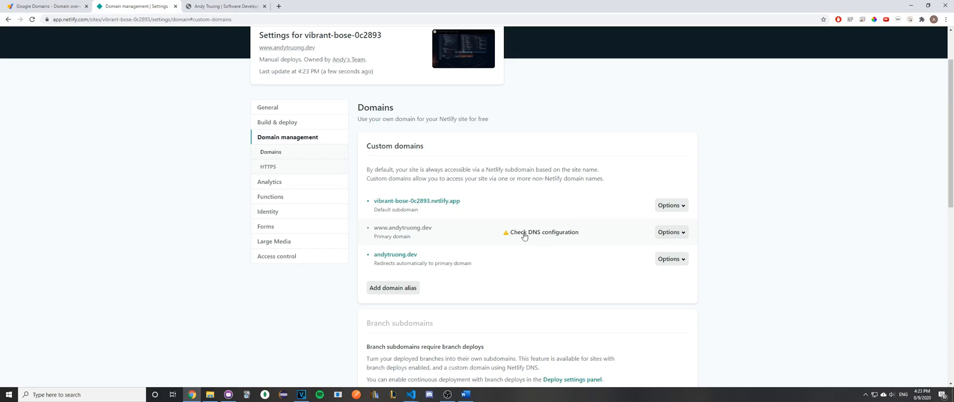
left_click(544, 232)
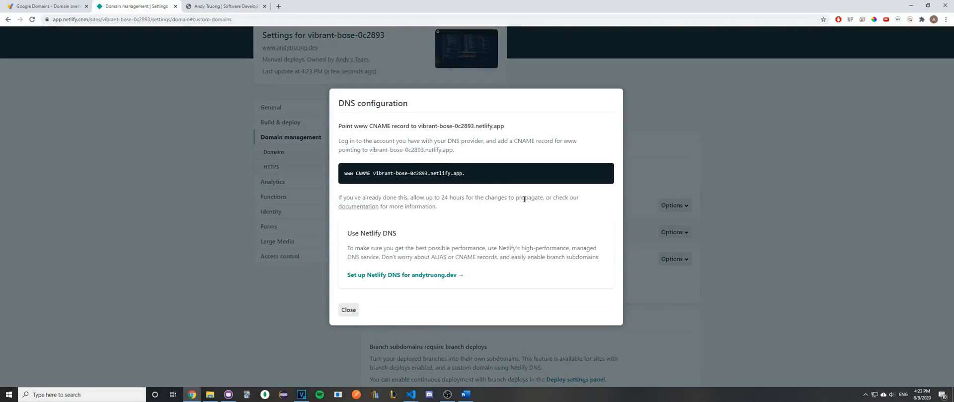
mouse_move(382, 167)
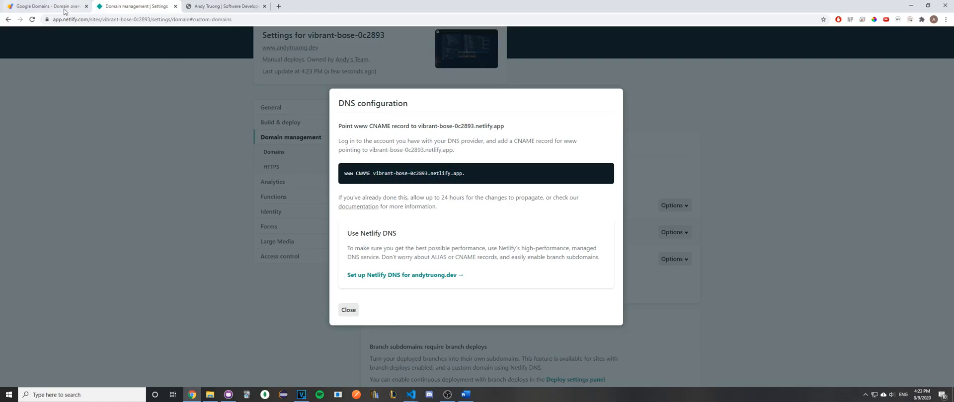
- Go to the andytruong.dev DNS settings in Google Domains
left_click(46, 6)
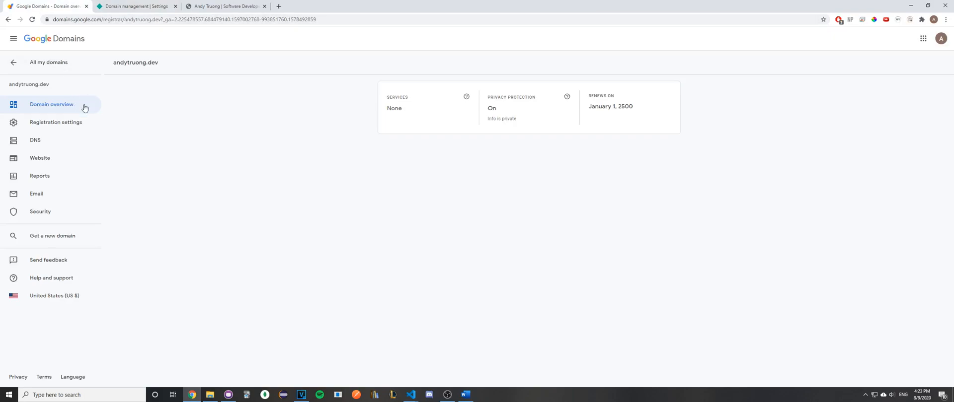
mouse_move(60, 143)
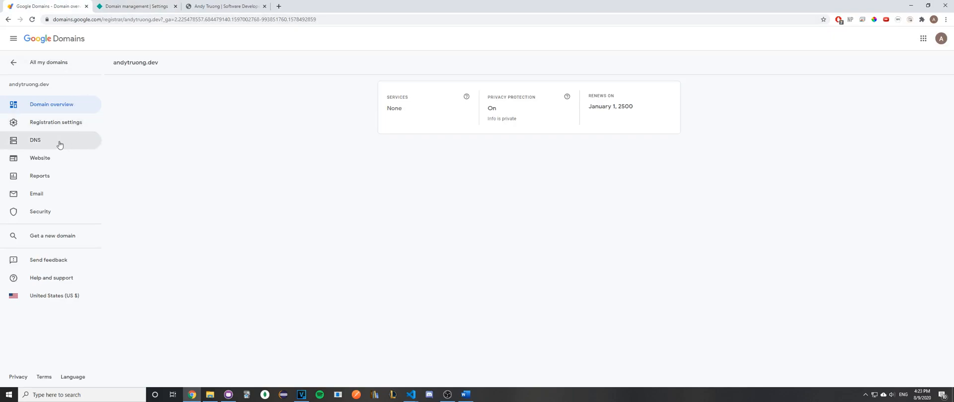
left_click(35, 141)
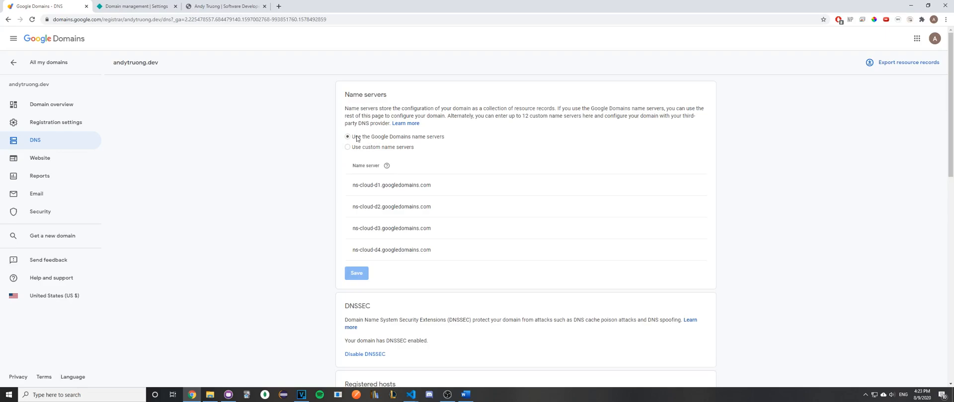
scroll("down", 3)
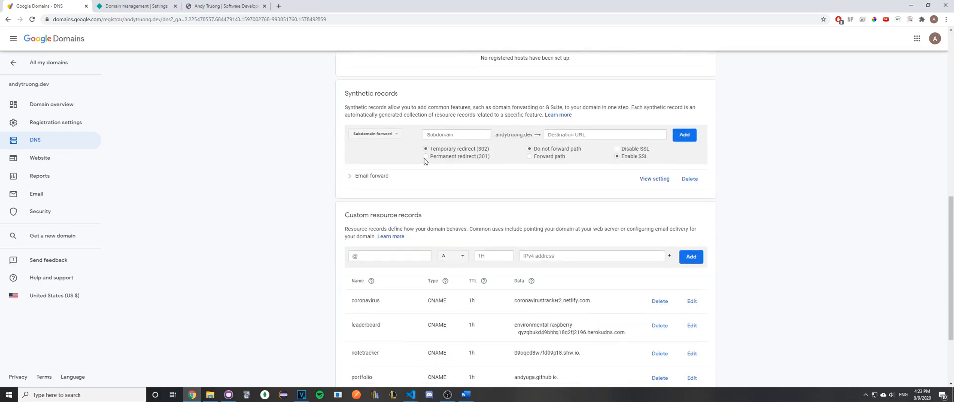
scroll("down", 3)
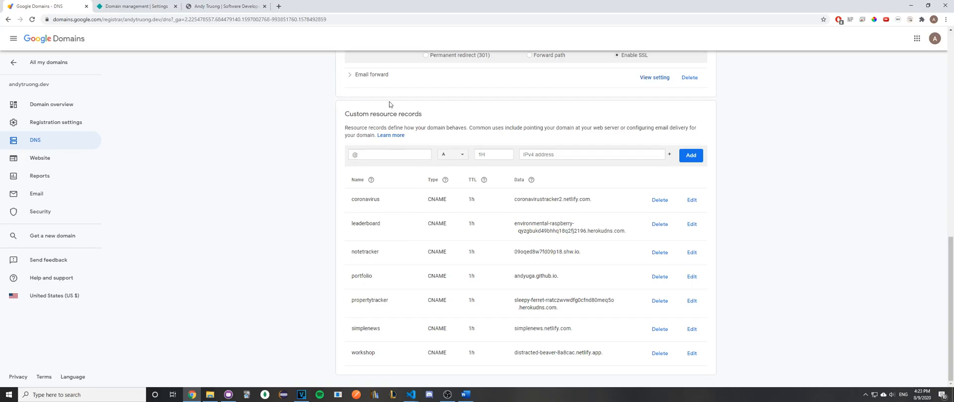
- Add a www CNAME record pointing to vibrant-bose-0c2893.netlify.app
left_click(389, 155)
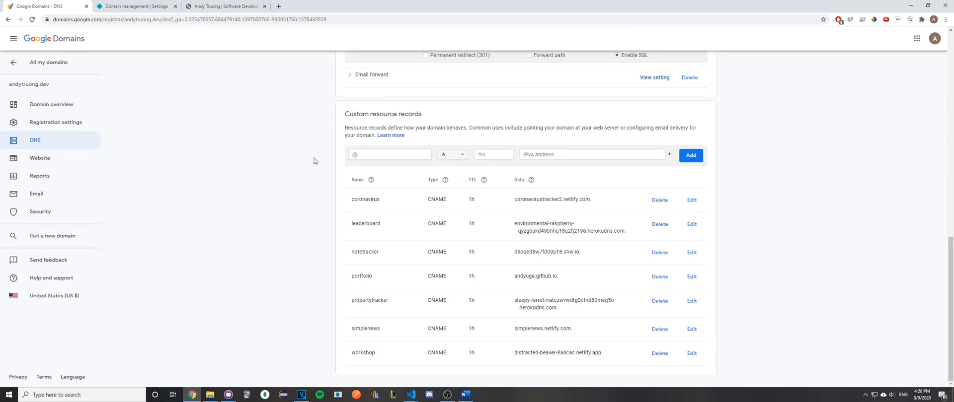
left_click(390, 154)
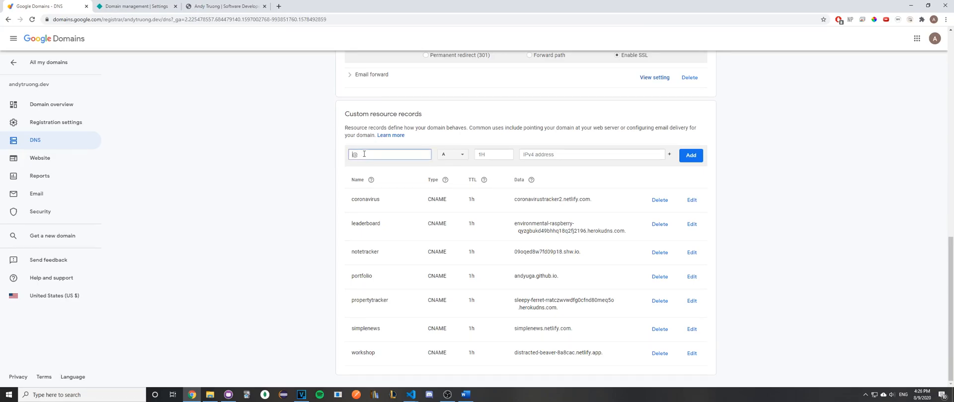
type("www")
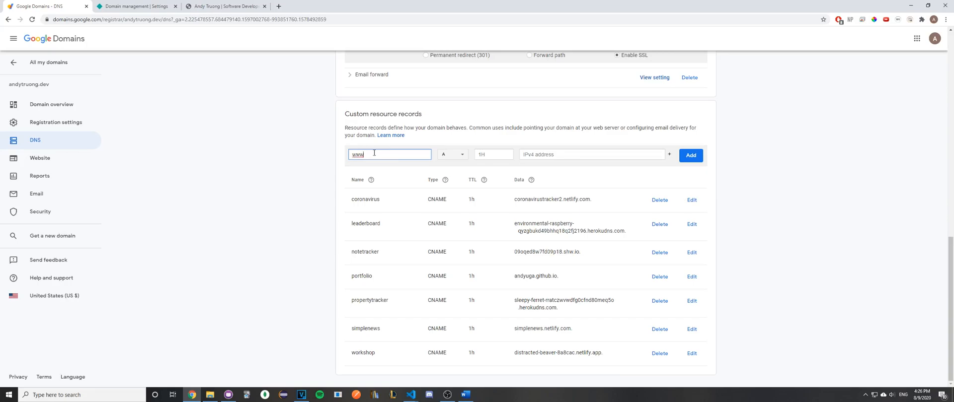
left_click(451, 154)
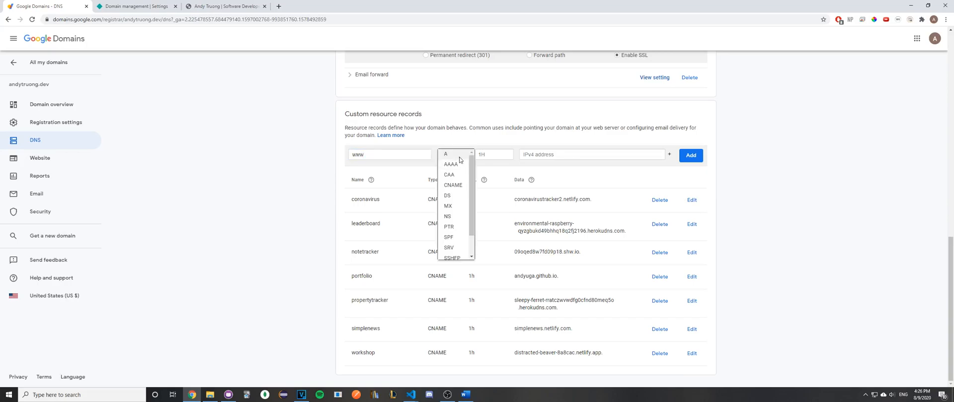
left_click(453, 186)
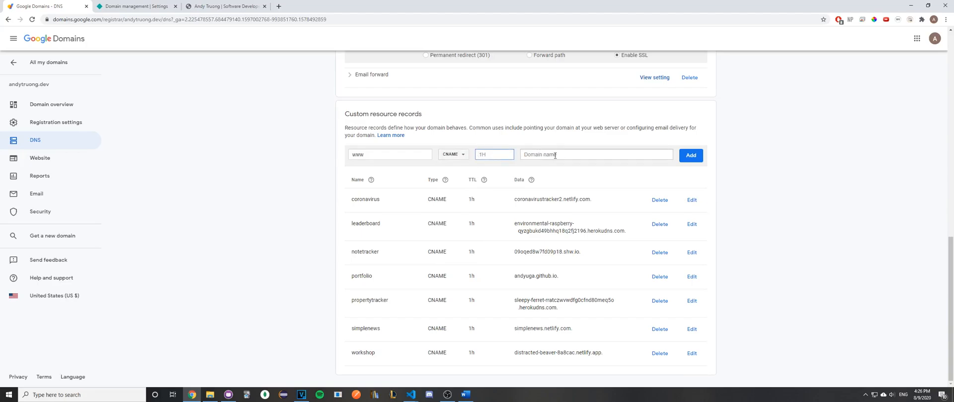
left_click(596, 154)
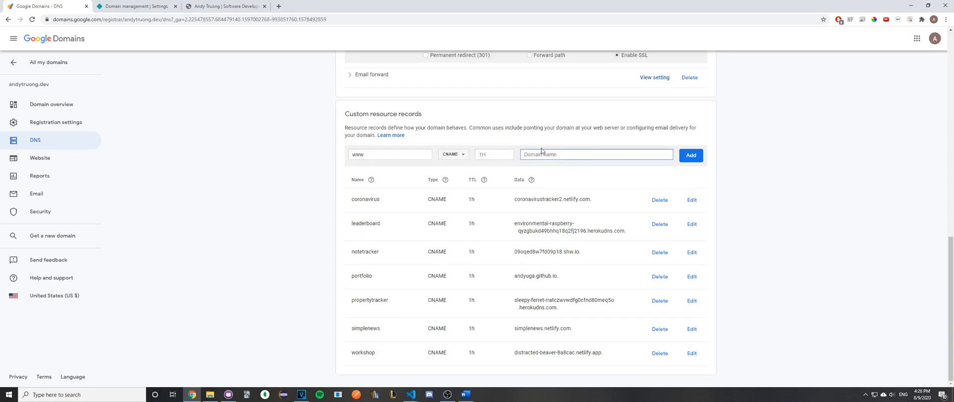
left_click(596, 154)
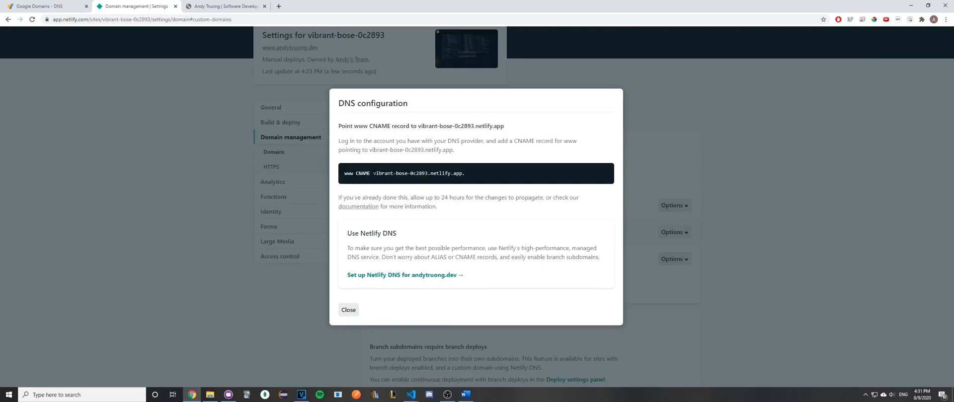
double_click(417, 173)
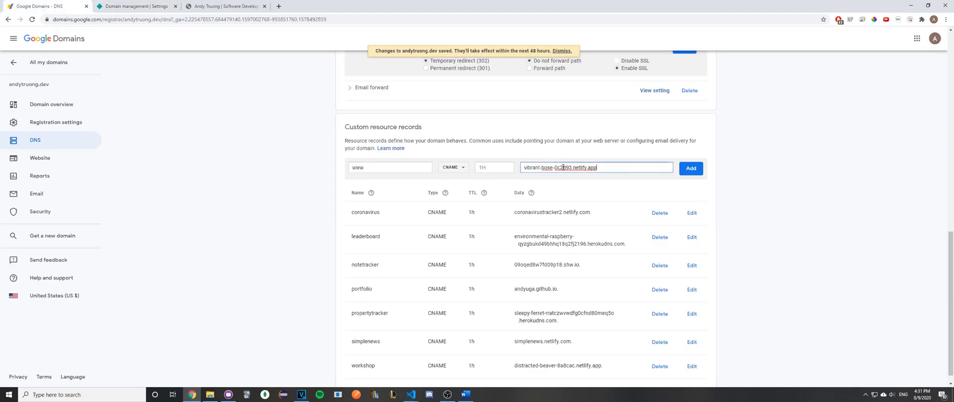
mouse_move(697, 176)
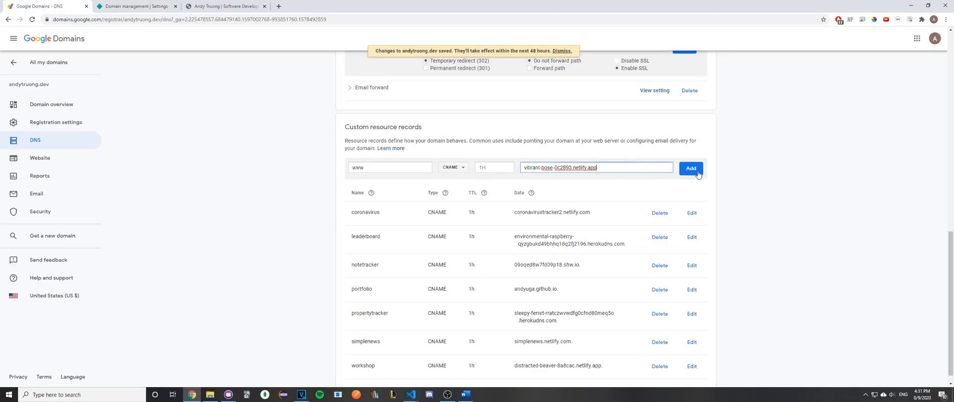
left_click(691, 169)
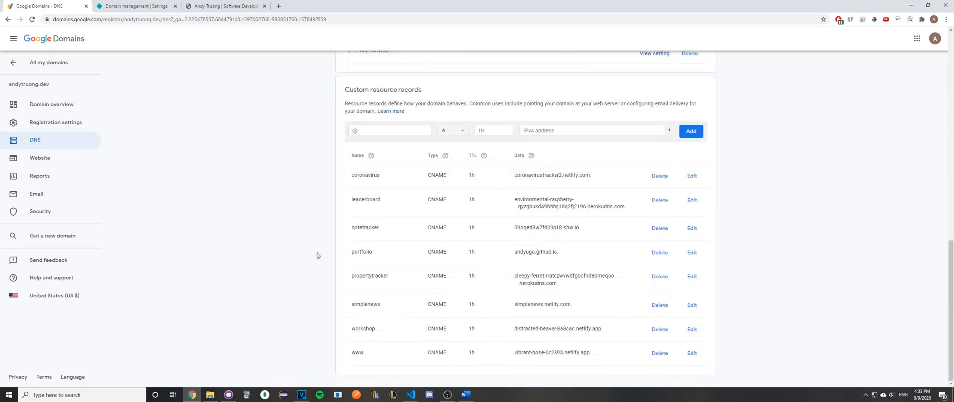
left_click(134, 6)
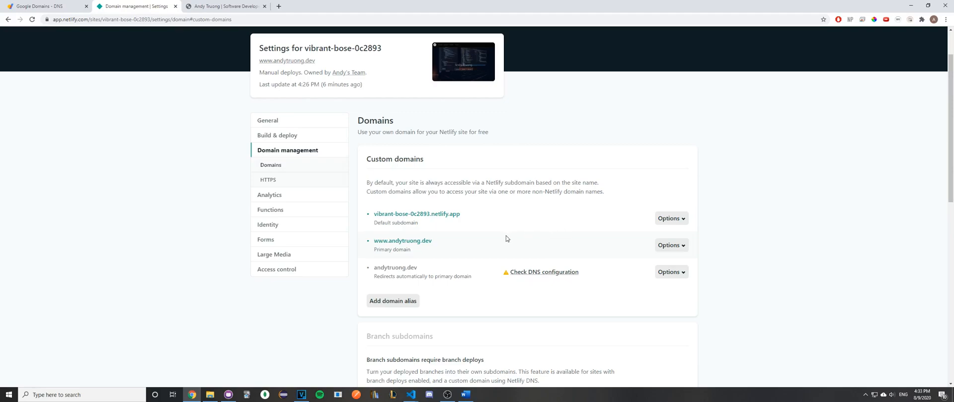
double_click(402, 241)
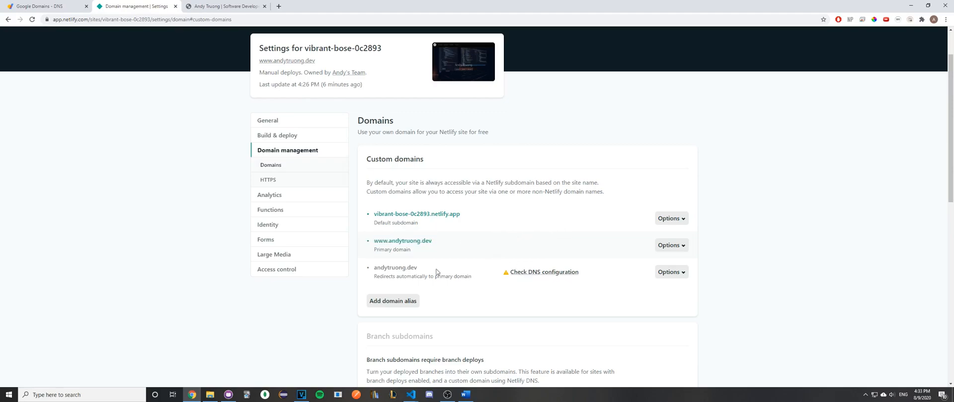
left_click(547, 272)
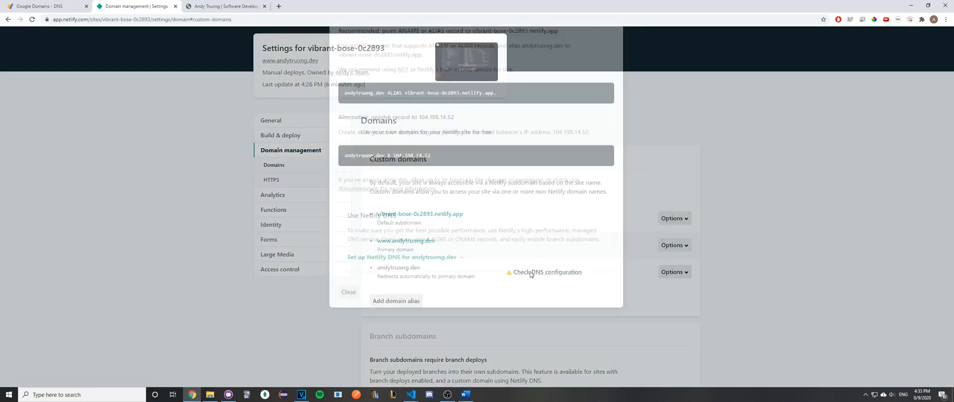
left_click(547, 272)
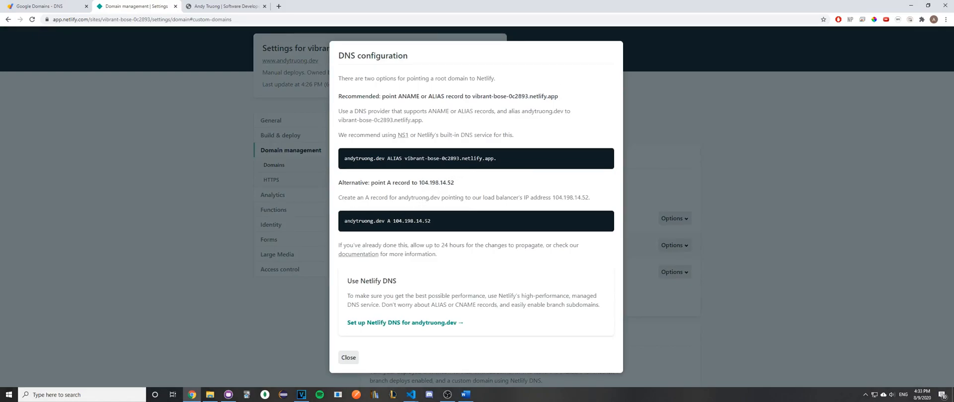
left_click(349, 358)
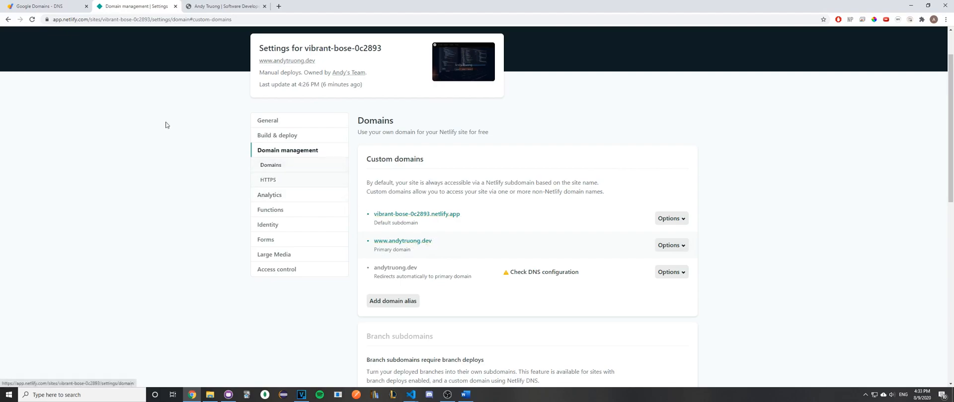
left_click(46, 6)
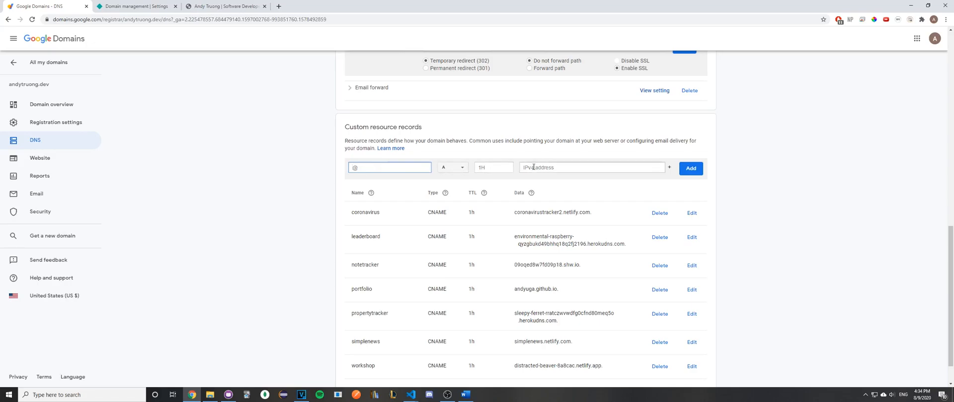
- Copy 104.198.14.52 from Netlify's root DNS instructions and save it as the @ A record
left_click(136, 6)
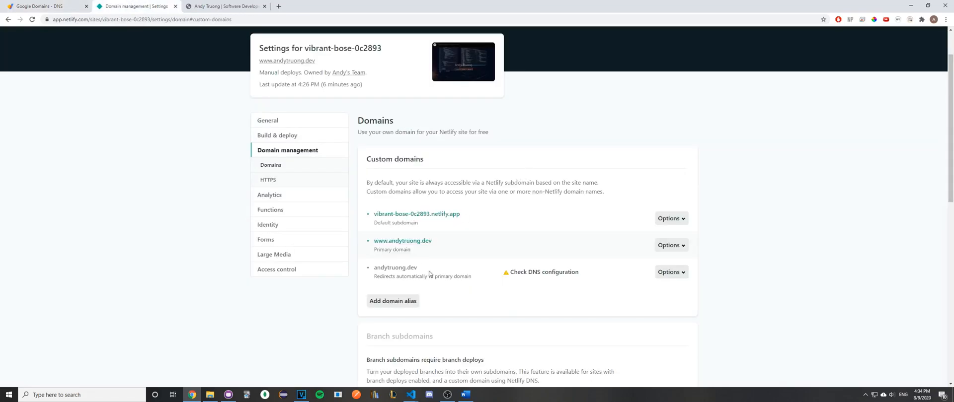
left_click(543, 272)
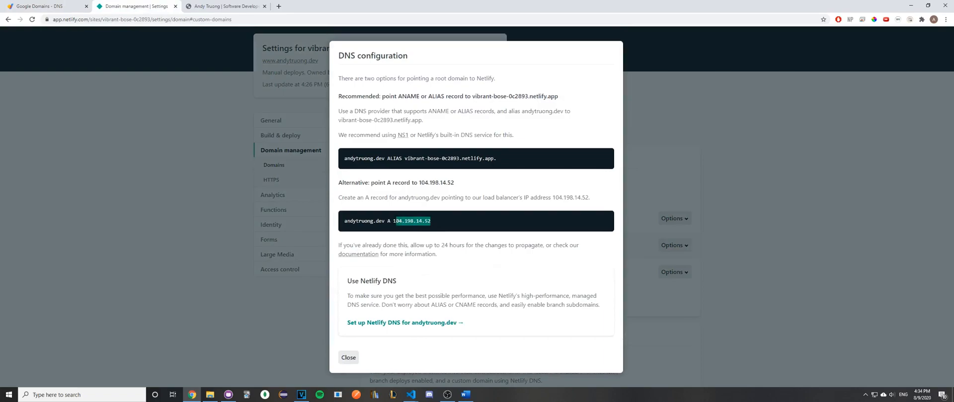
left_click(43, 6)
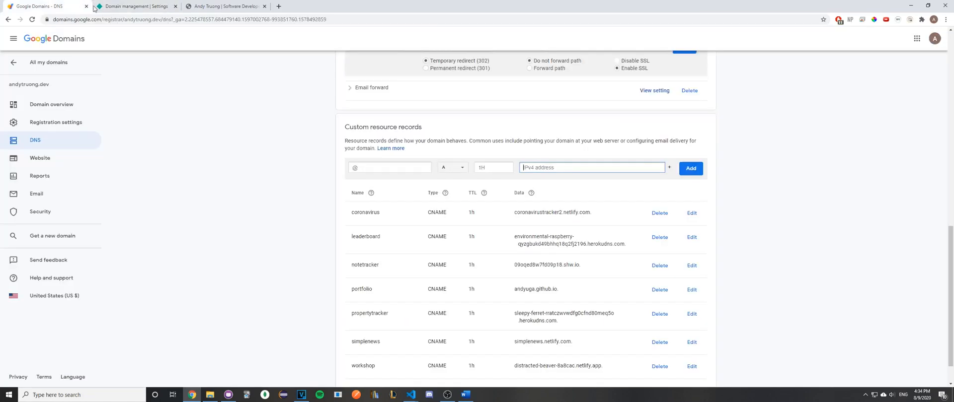
type("104.198.14.52")
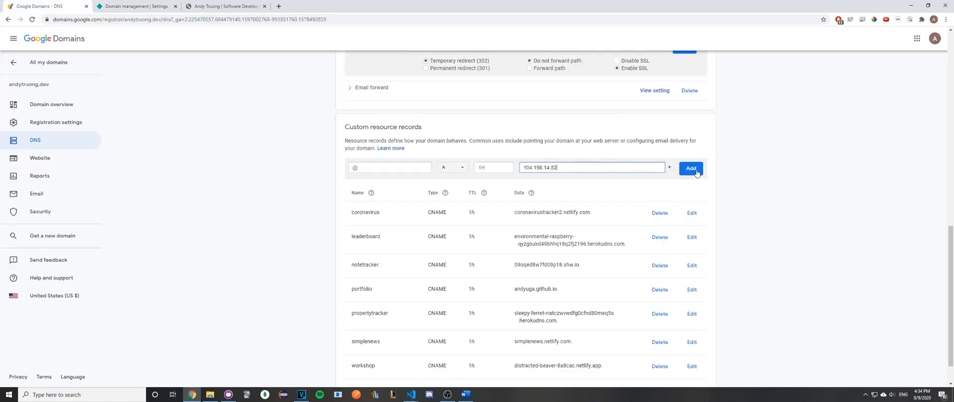
left_click(691, 169)
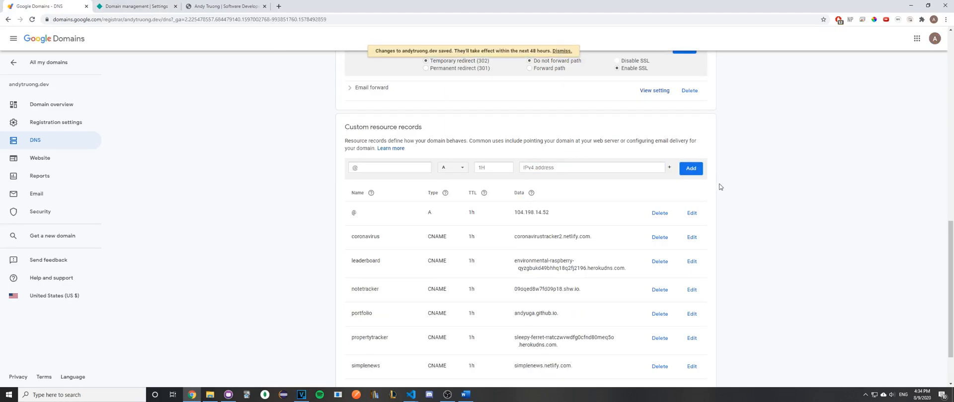
scroll("down", 3)
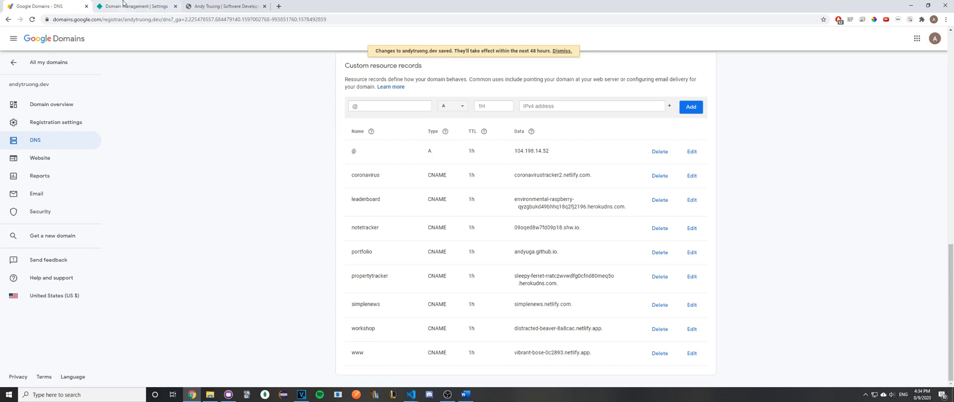
left_click(131, 6)
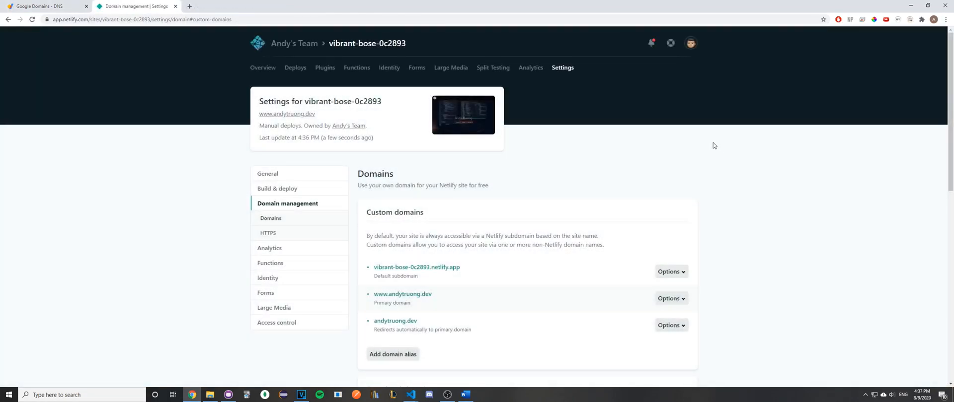
mouse_move(702, 146)
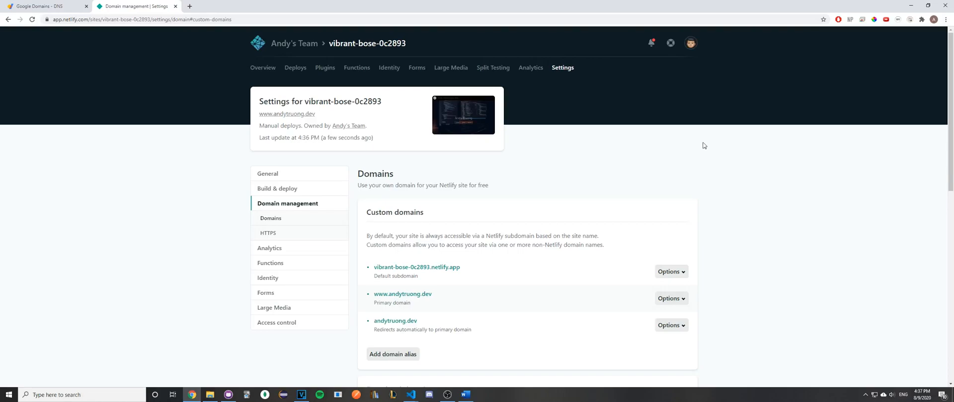
mouse_move(613, 311)
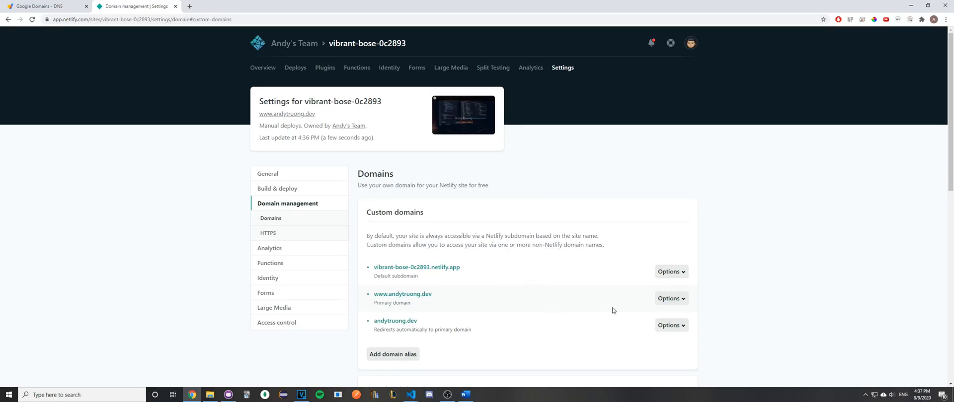
mouse_move(403, 294)
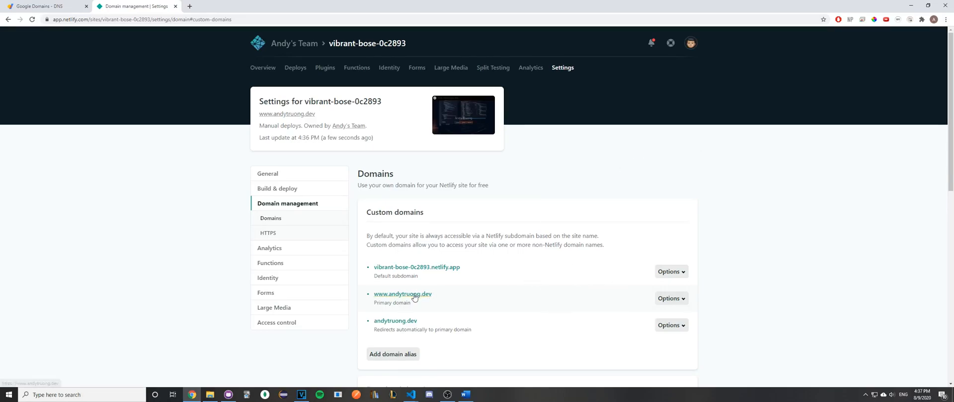
left_click(403, 294)
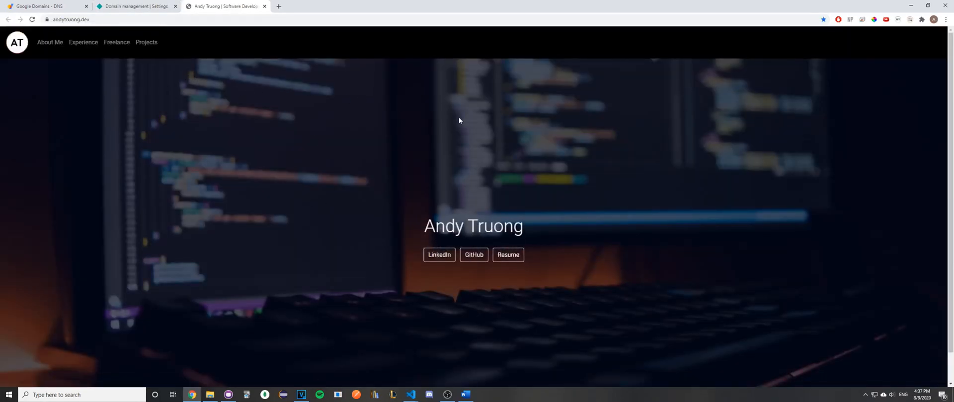
mouse_move(424, 128)
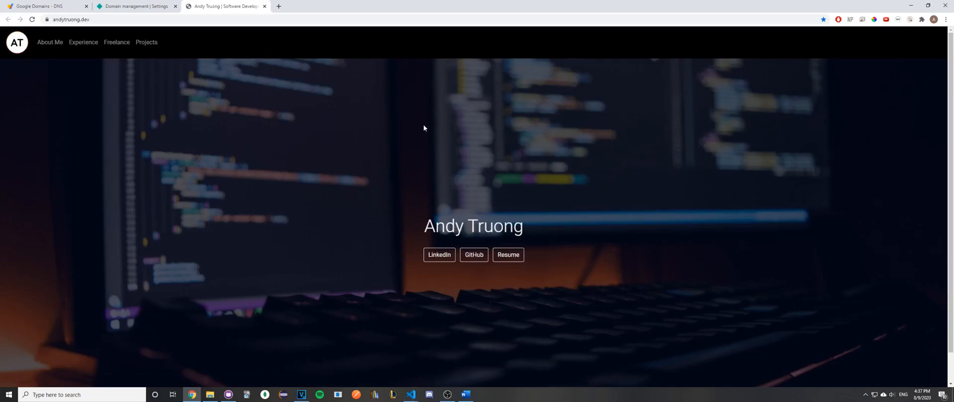
mouse_move(650, 264)
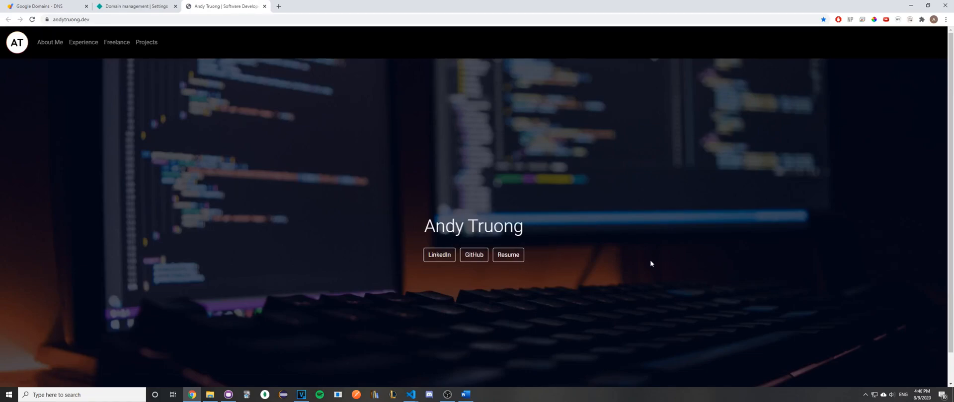
mouse_move(649, 262)
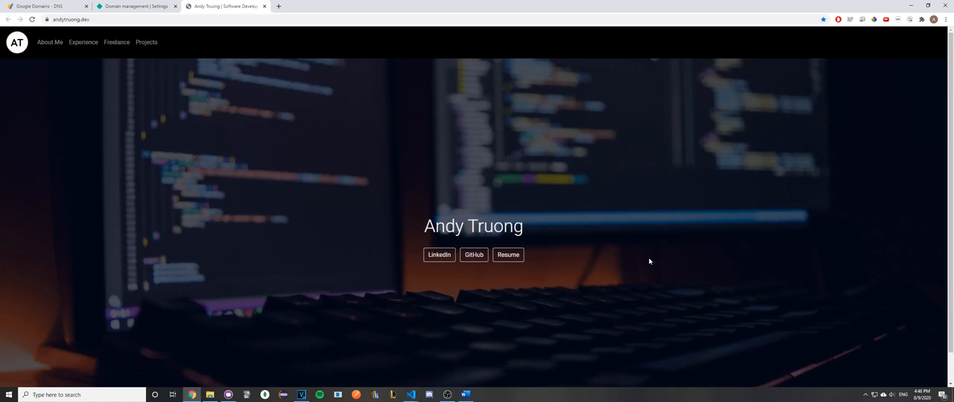